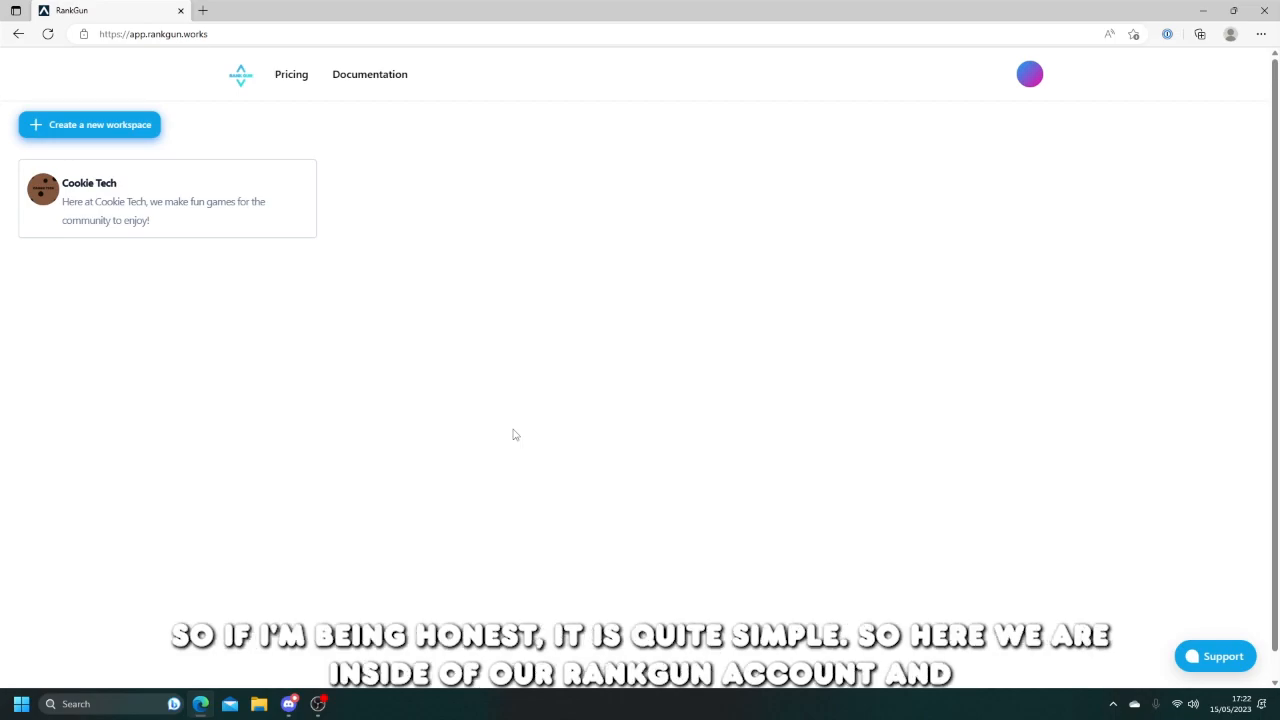
mouse_move(800, 298)
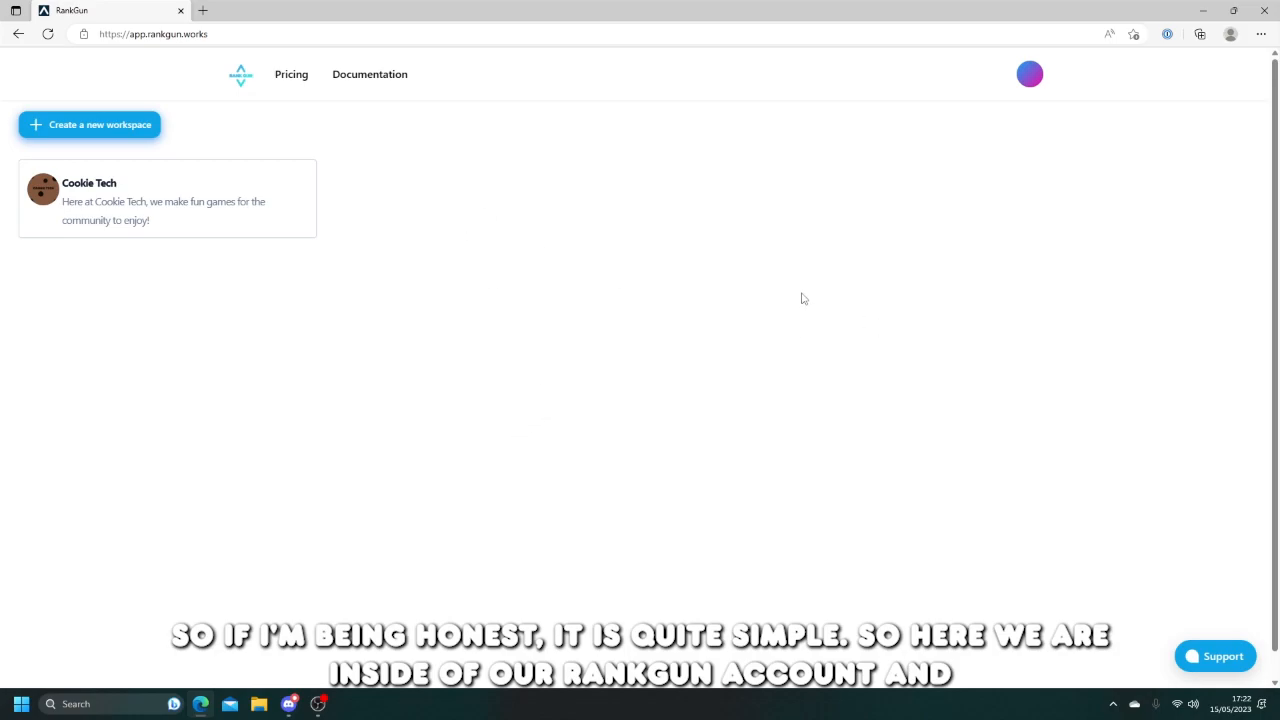
- Enter the Cookie Tech workspace and its member counter page
left_click(168, 198)
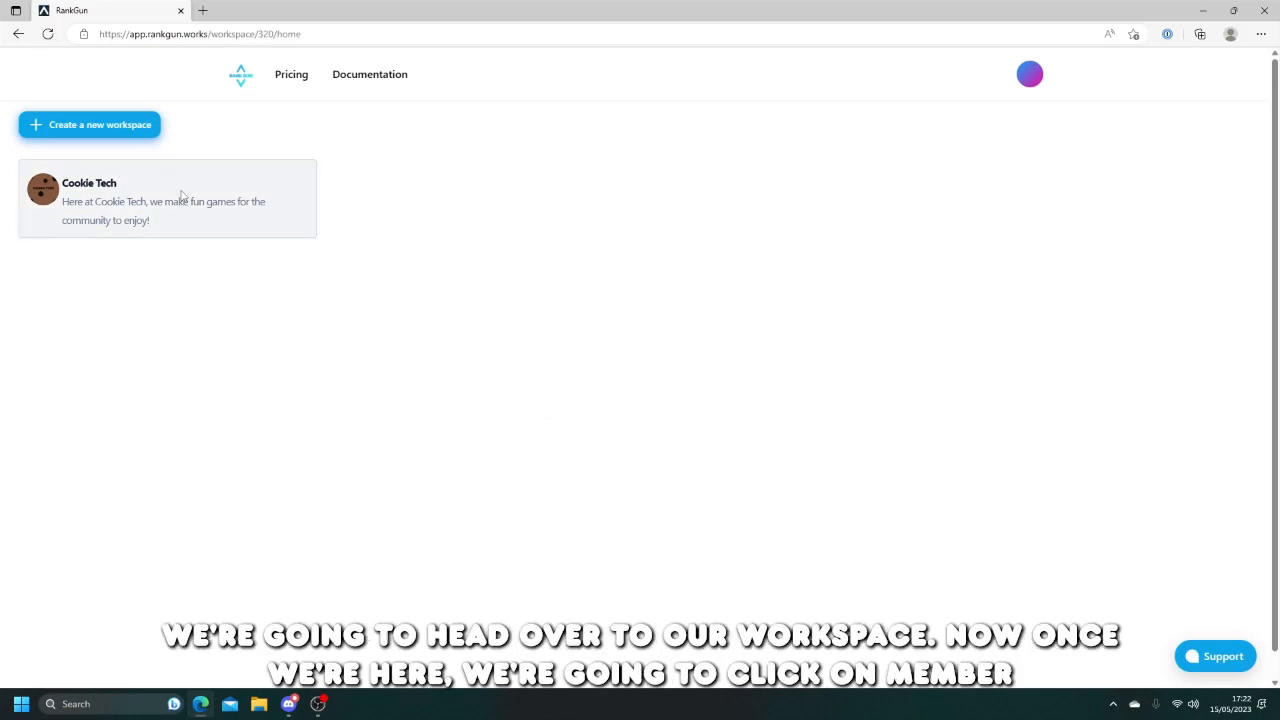
left_click(168, 198)
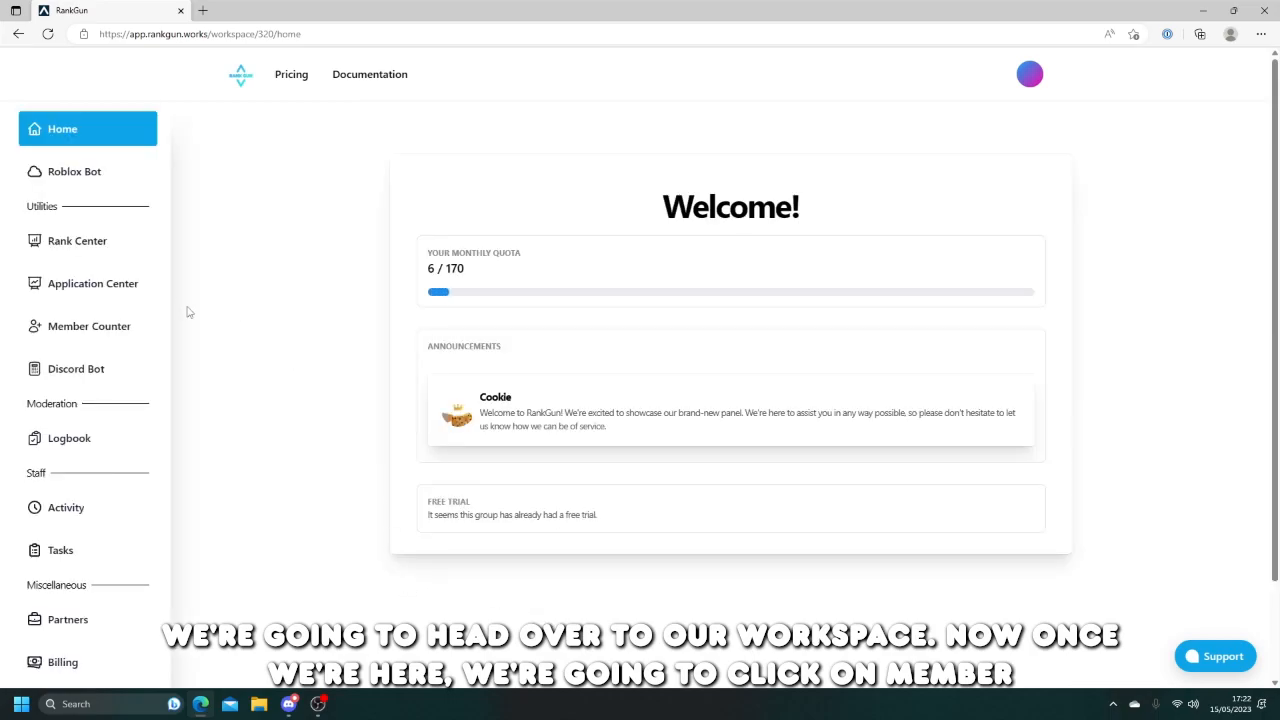
left_click(88, 326)
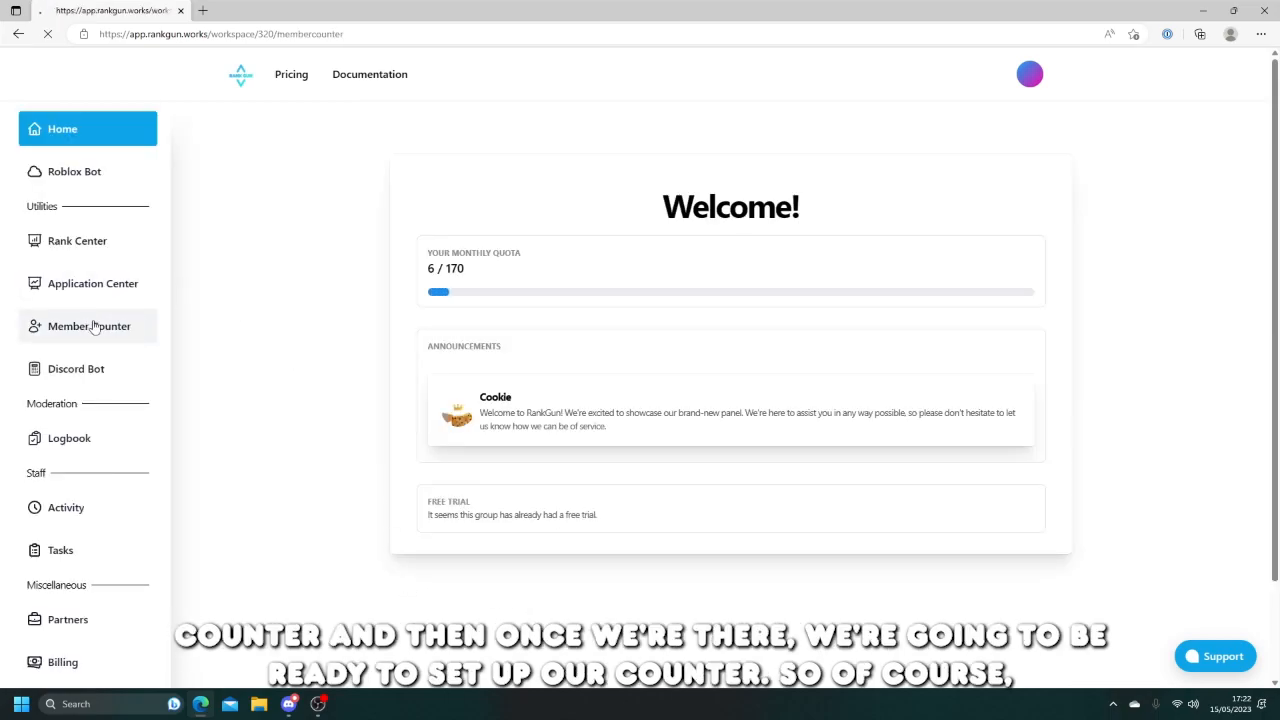
left_click(88, 326)
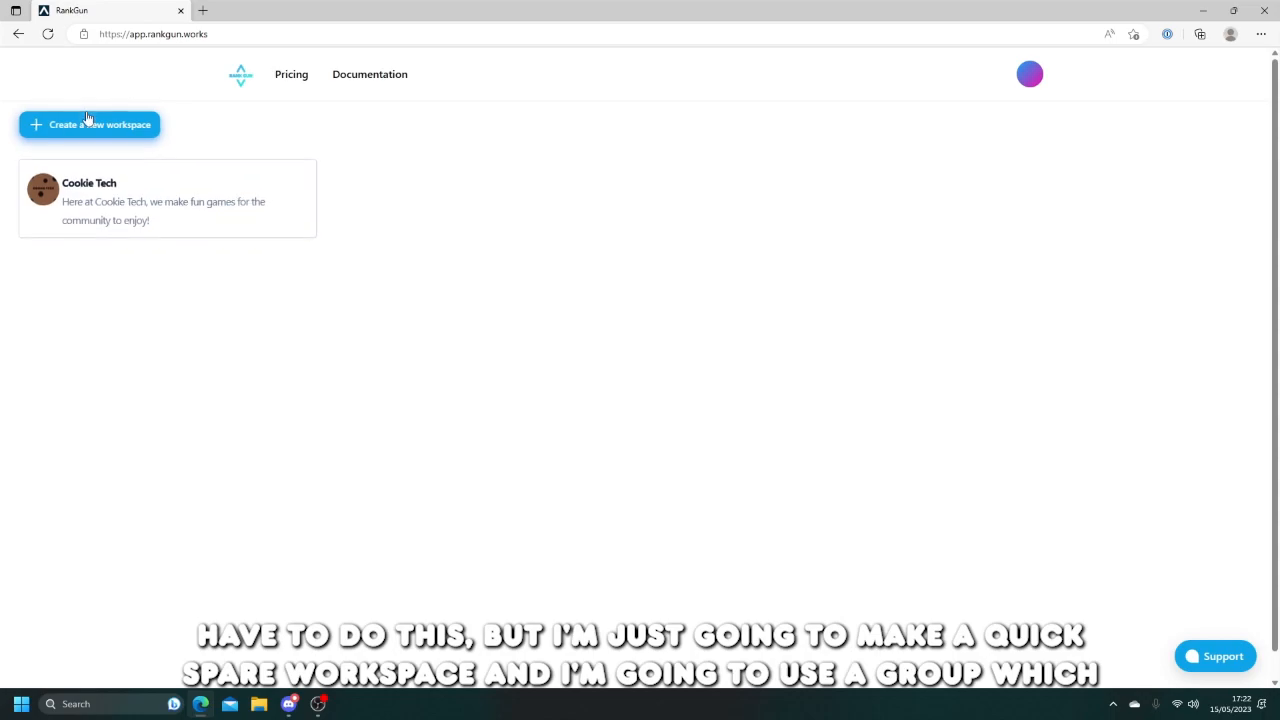
- Create a new workspace with a Roblox group id, description and red branding colour
left_click(88, 124)
type("Roblox")
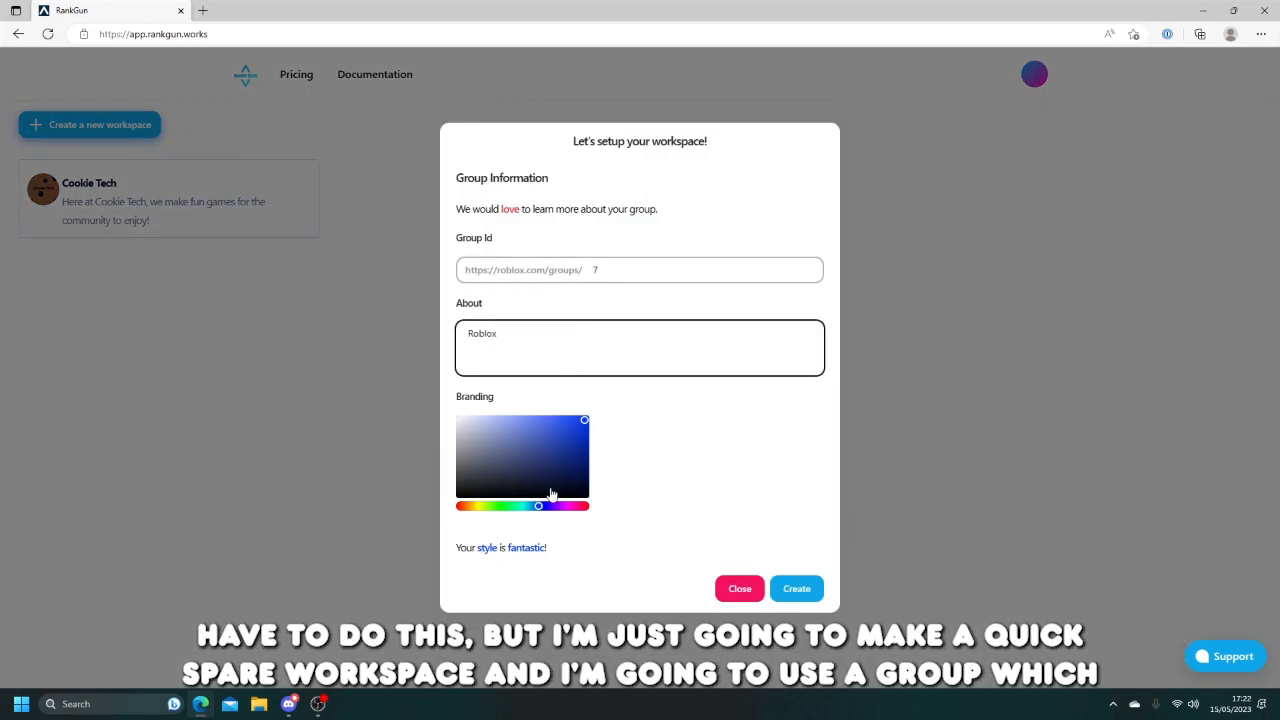
left_click_drag(540, 504, 584, 504)
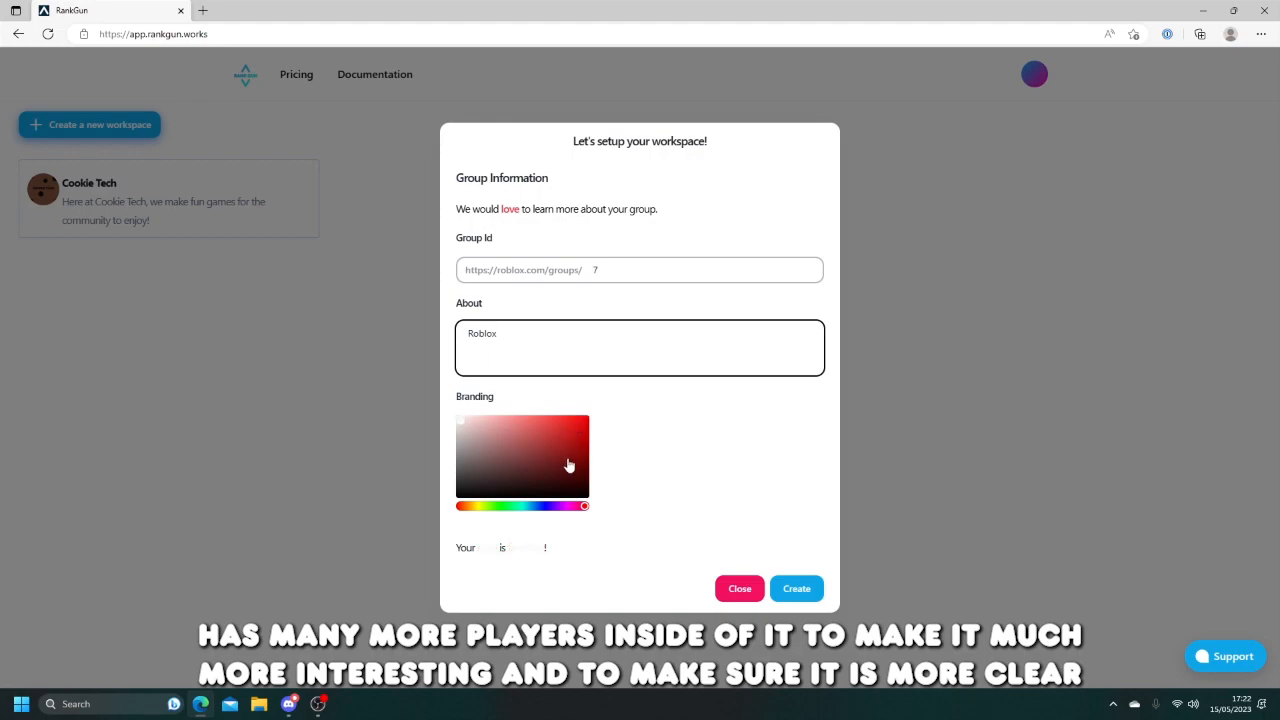
left_click(796, 588)
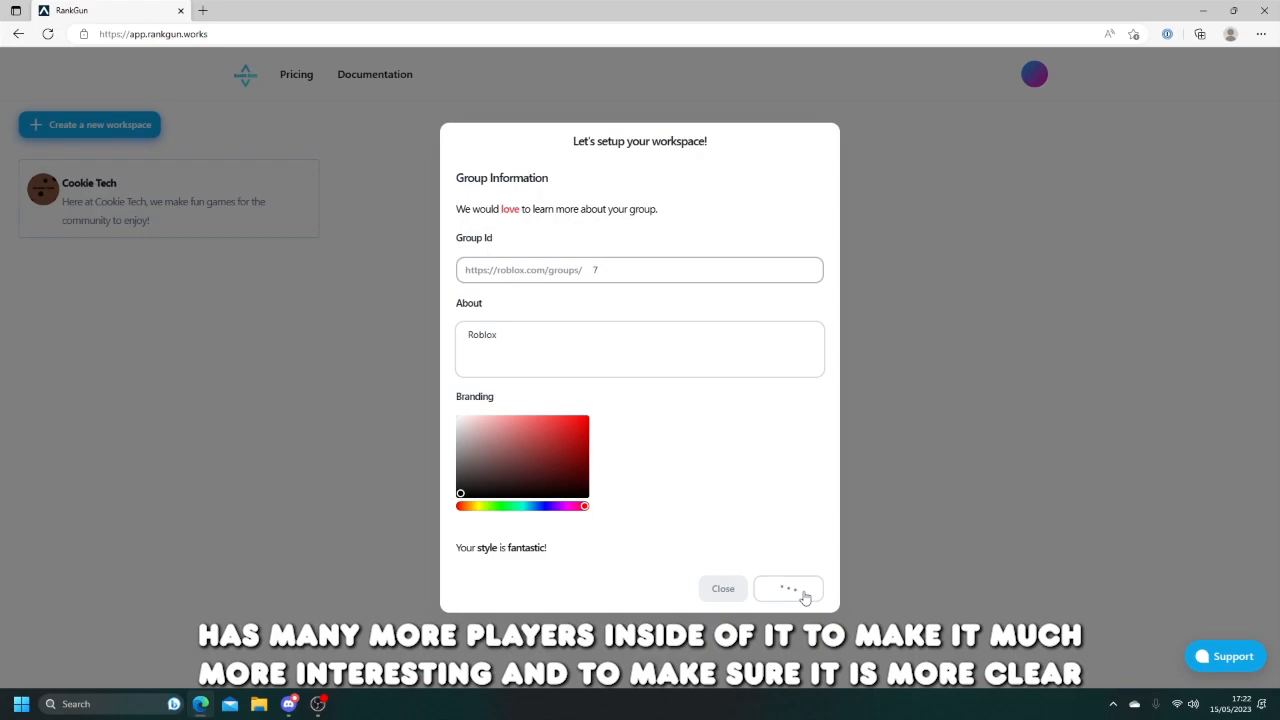
left_click(788, 588)
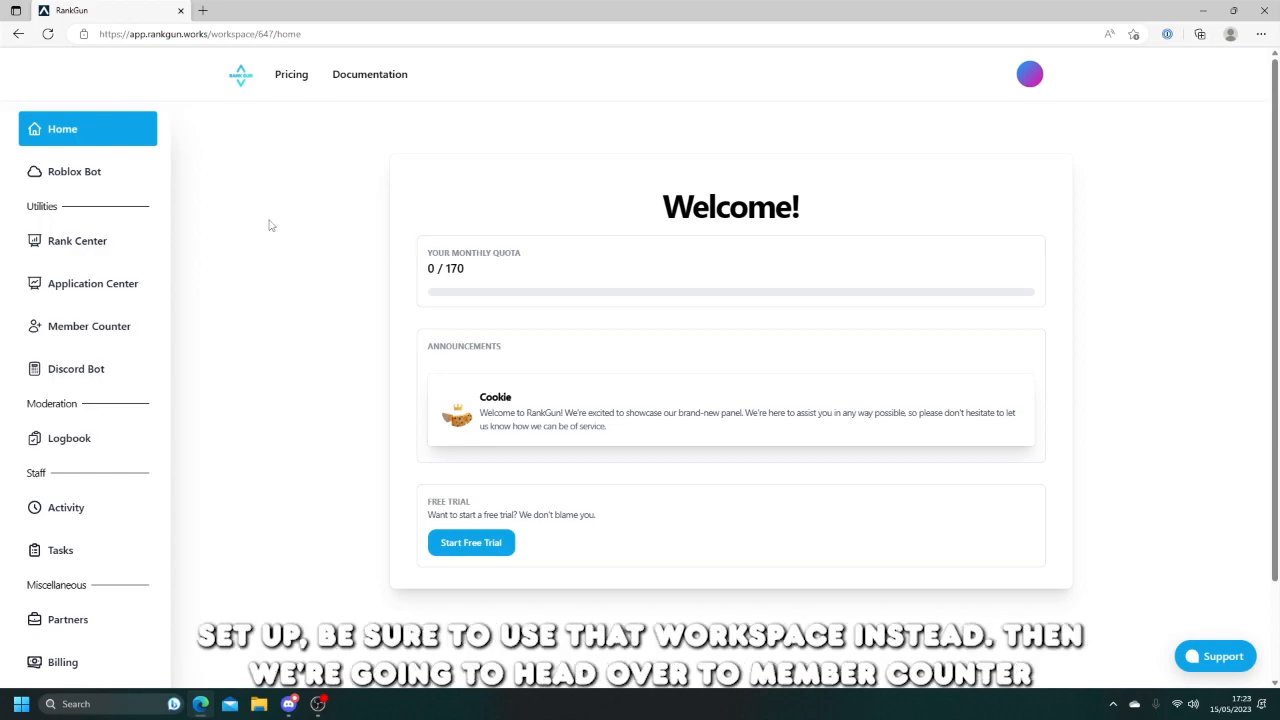
mouse_move(220, 316)
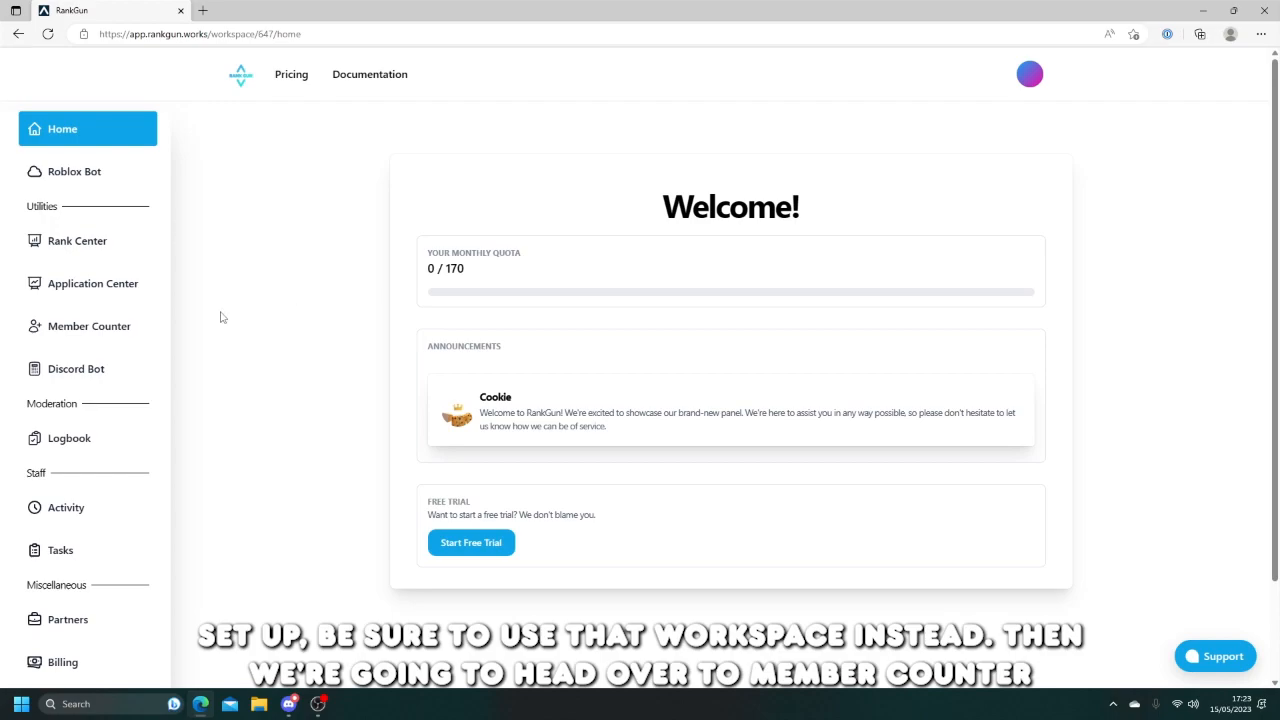
- Switch from the RankGun workspace to the Roblox testing Server in Discord
left_click(88, 326)
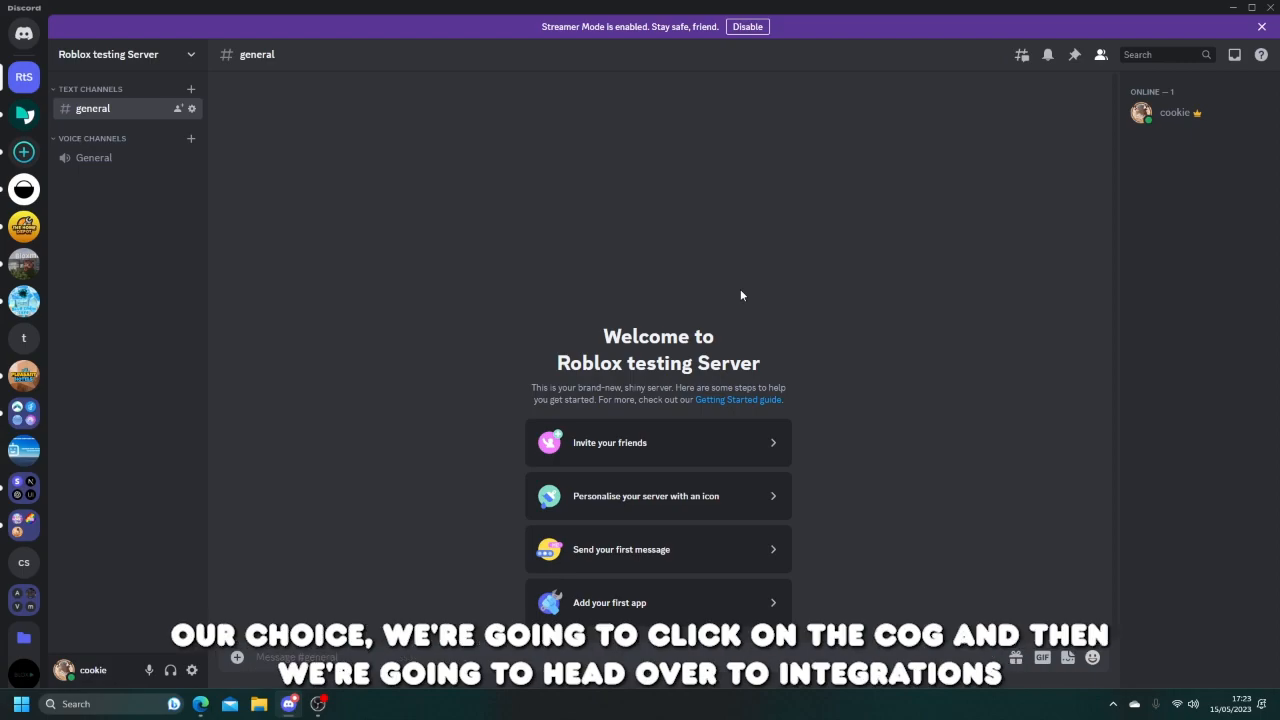
- Add a webhook named 'Member Counter' to the general channel via Integrations and save it
left_click(192, 108)
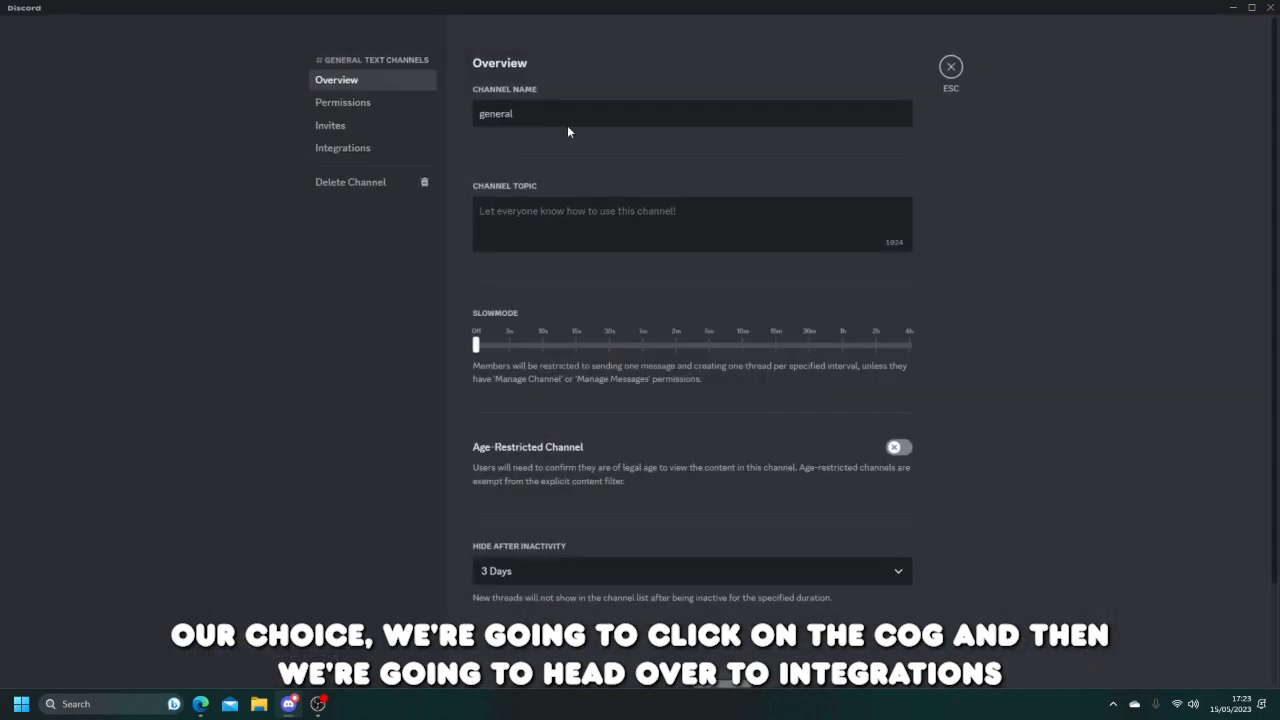
left_click(344, 148)
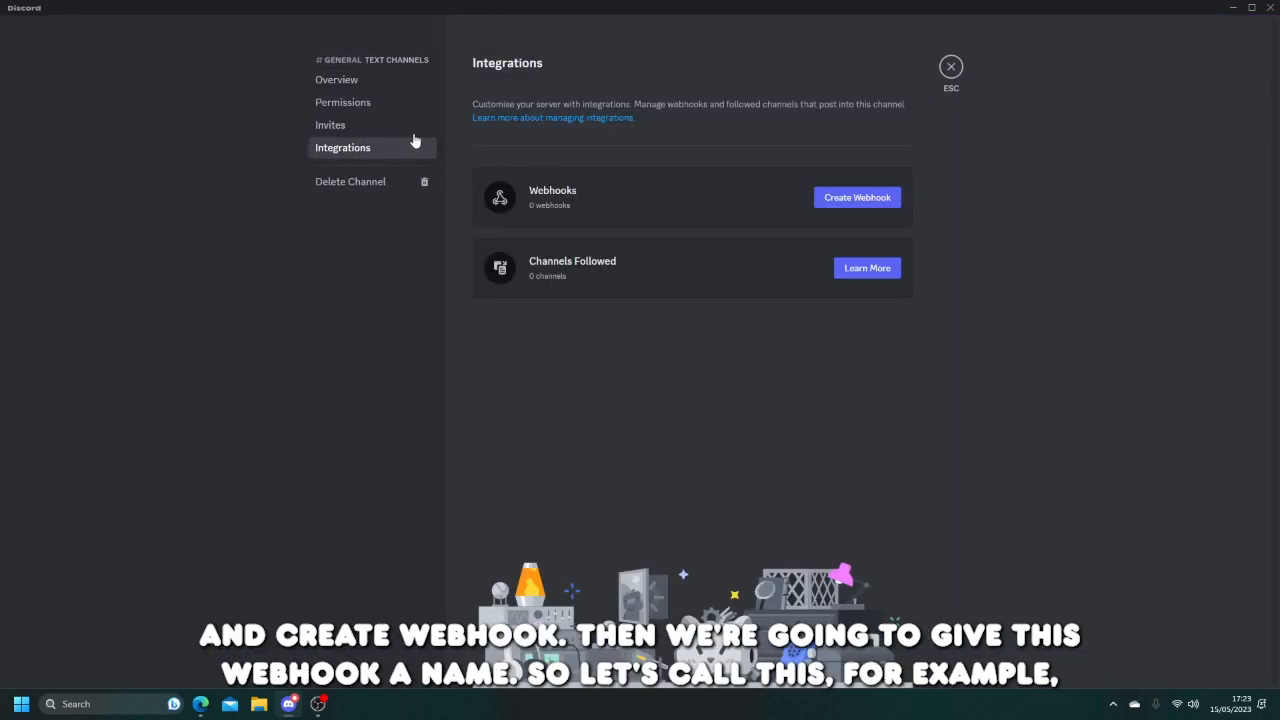
left_click(856, 198)
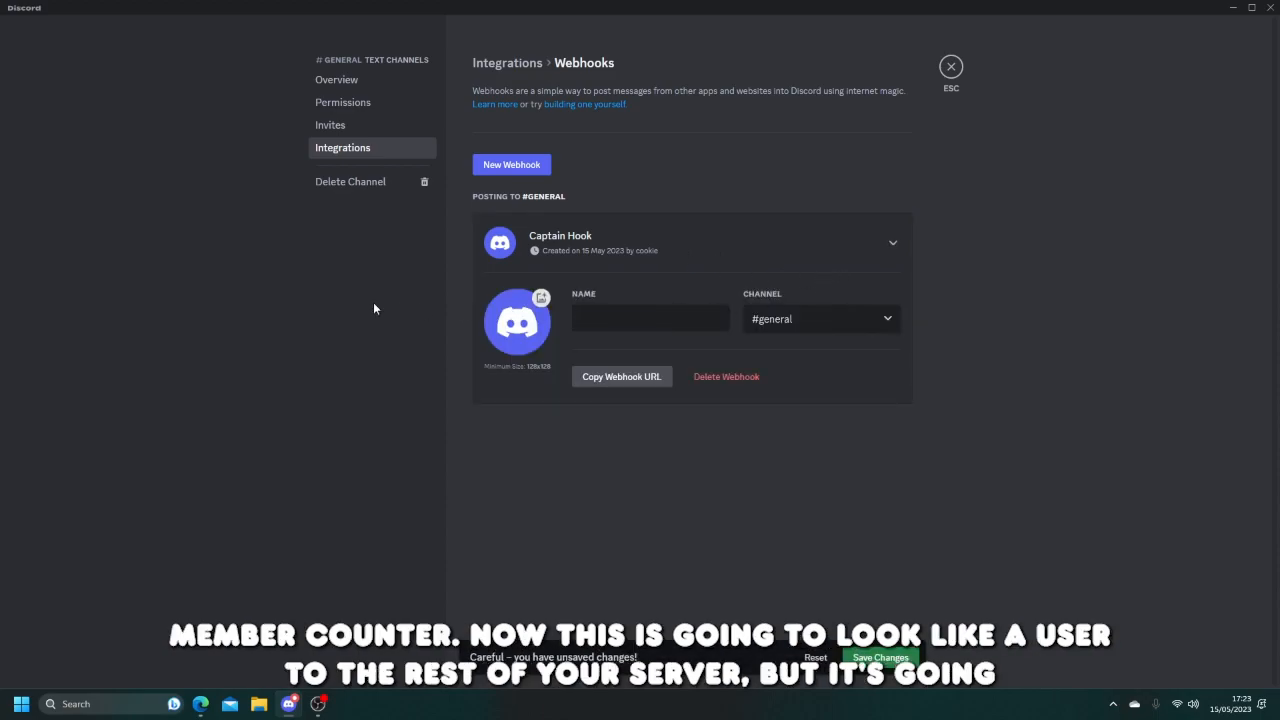
type("Member Counter")
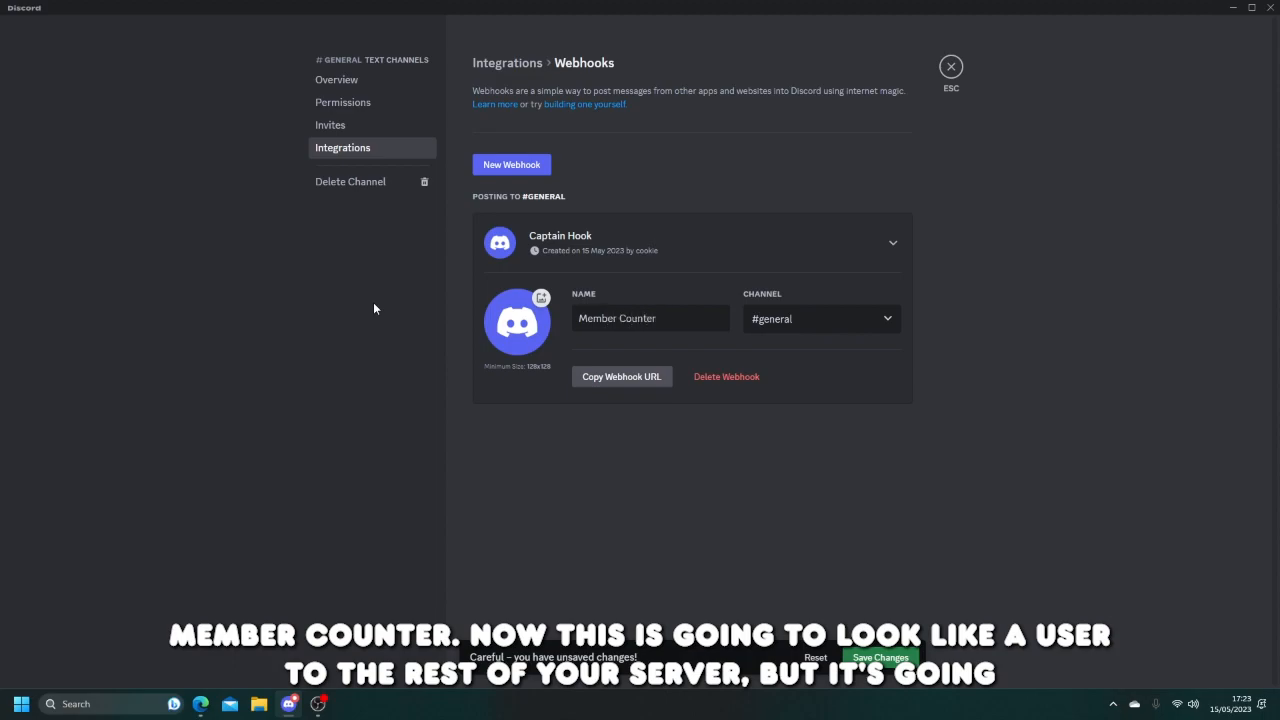
left_click(650, 318)
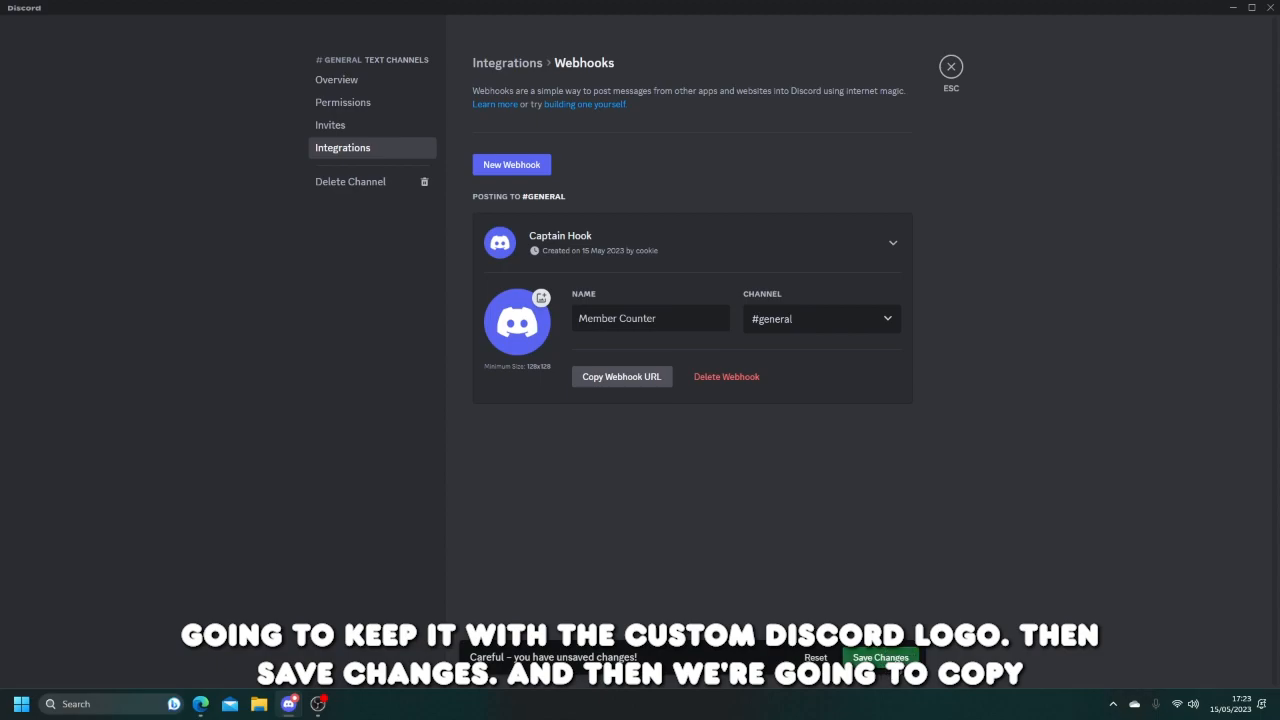
left_click(880, 656)
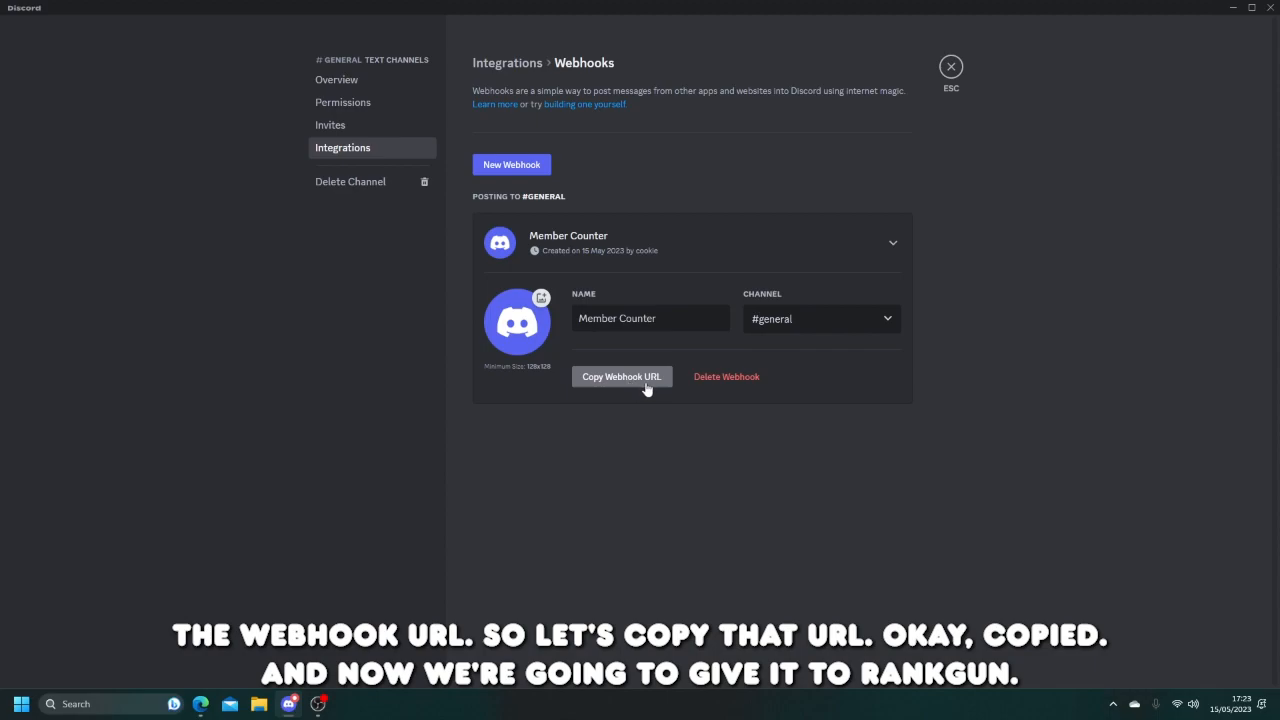
- Copy the Member Counter webhook URL and return to RankGun
left_click(620, 376)
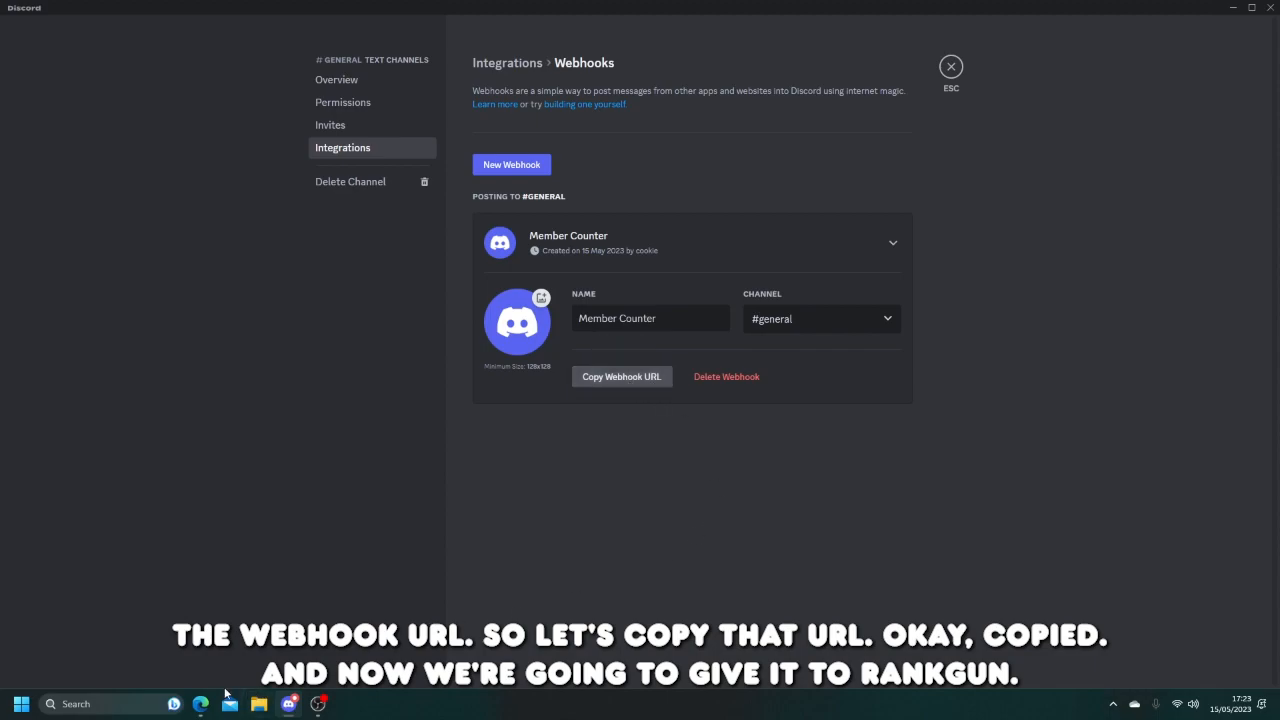
left_click(100, 10)
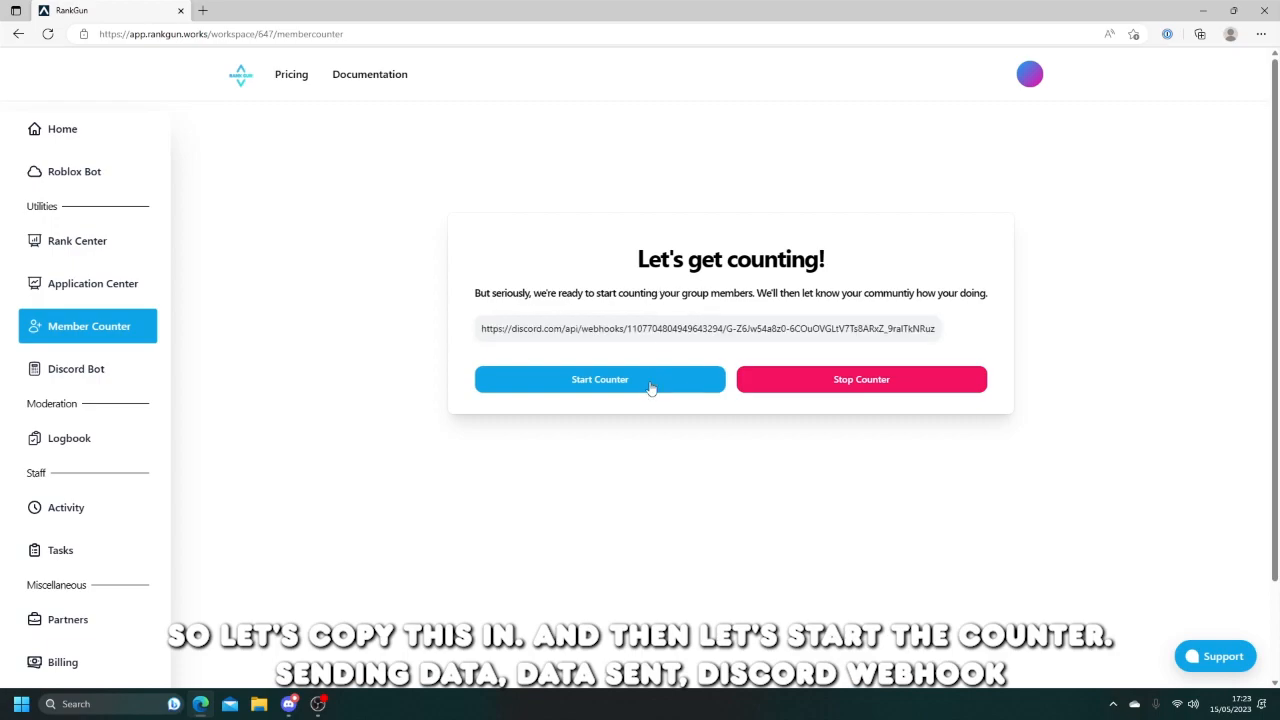
- Start the member counter with the pasted webhook URL, confirming Data sent and Webhook Activated
left_click(600, 380)
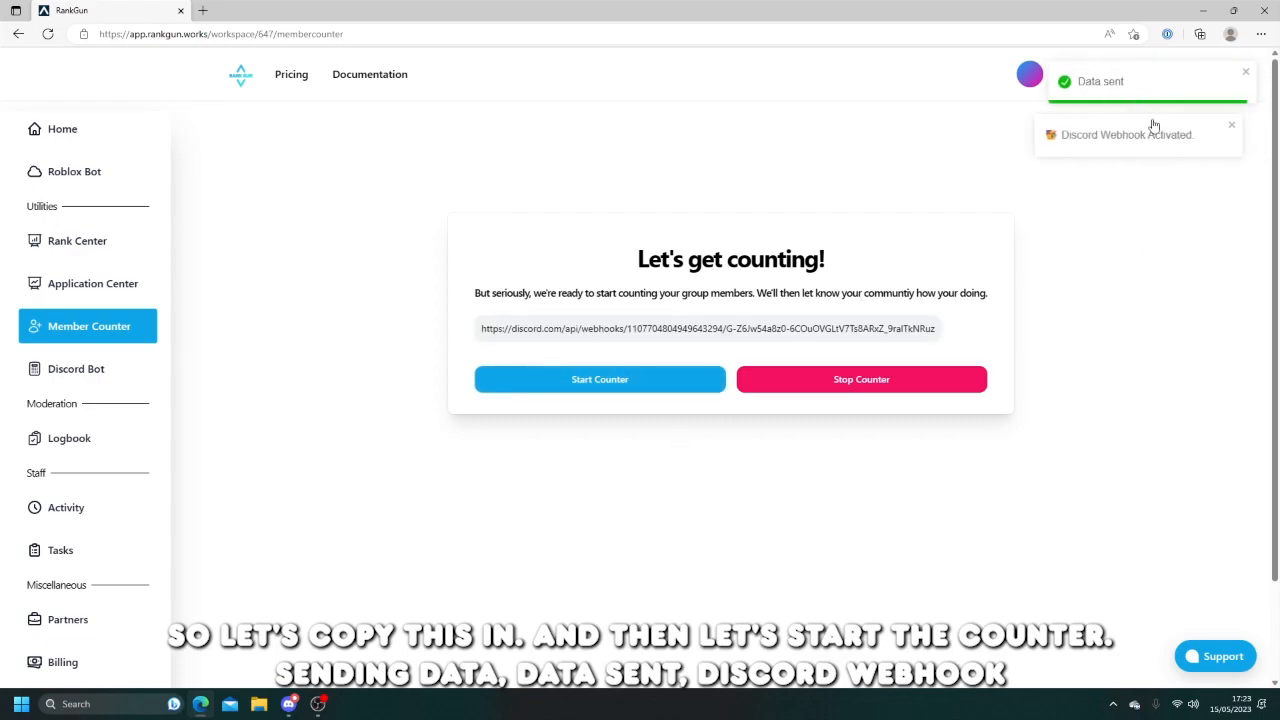